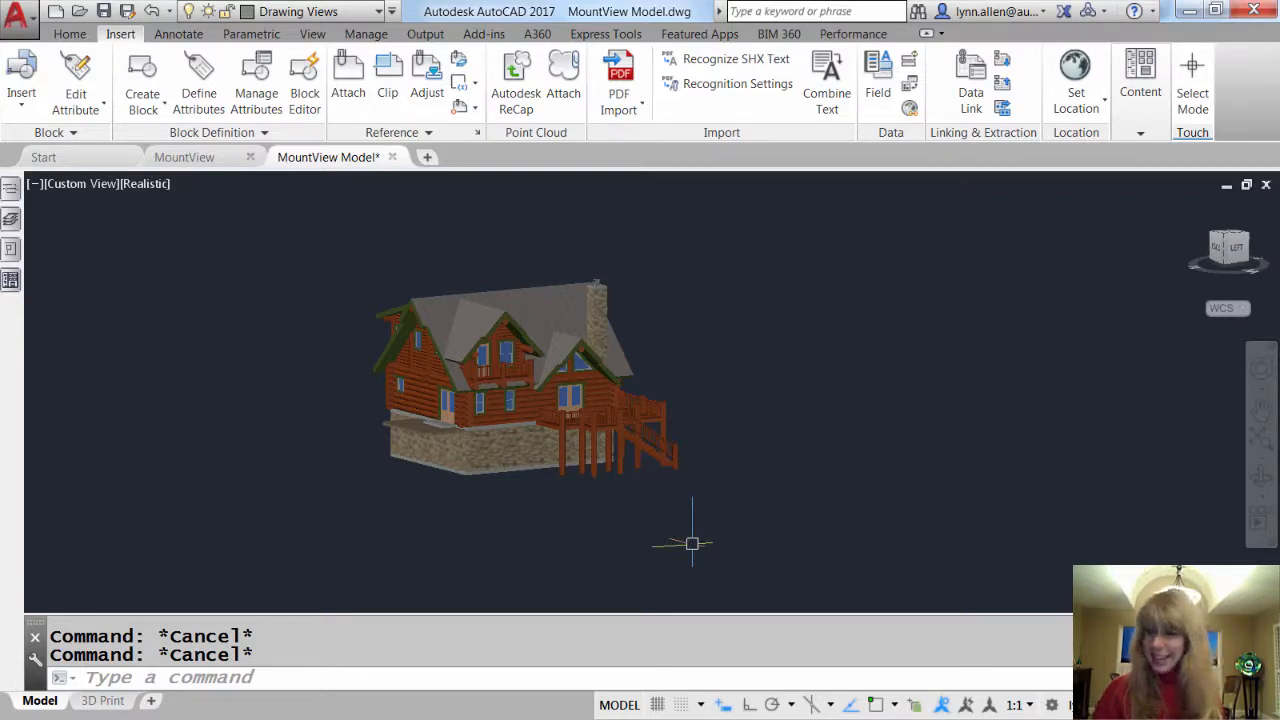
mouse_move(492, 514)
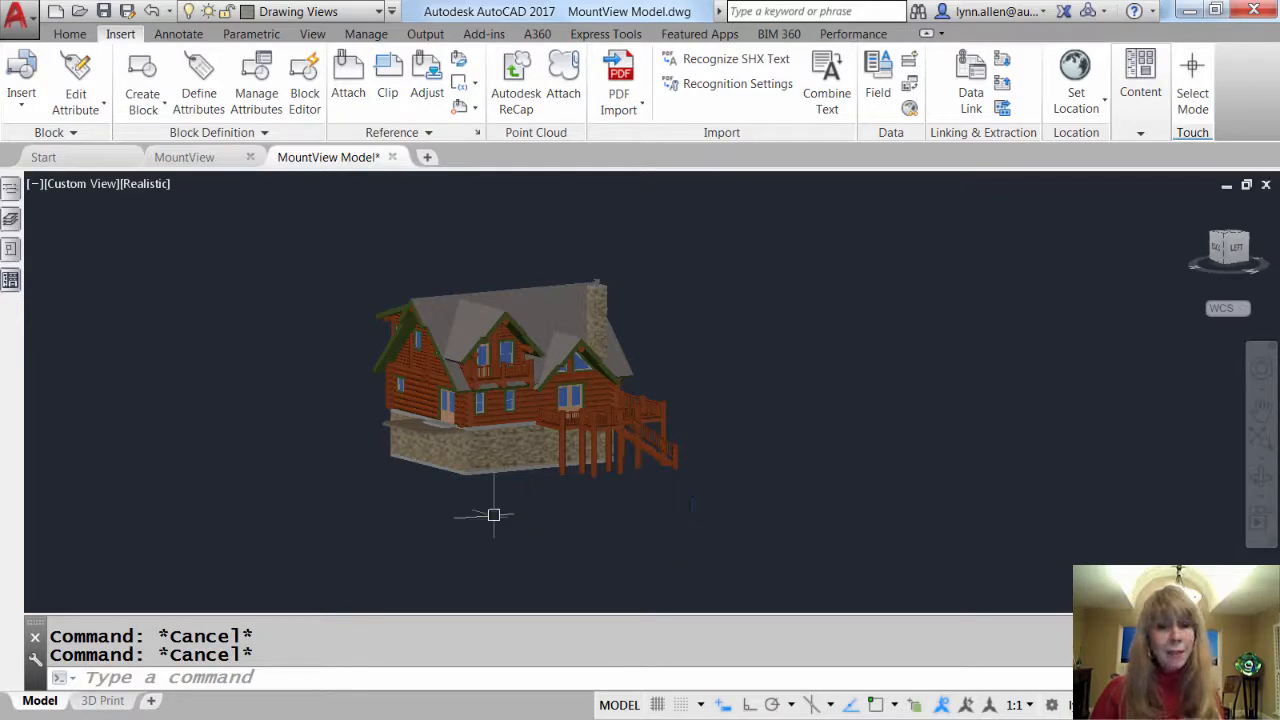
mouse_move(484, 514)
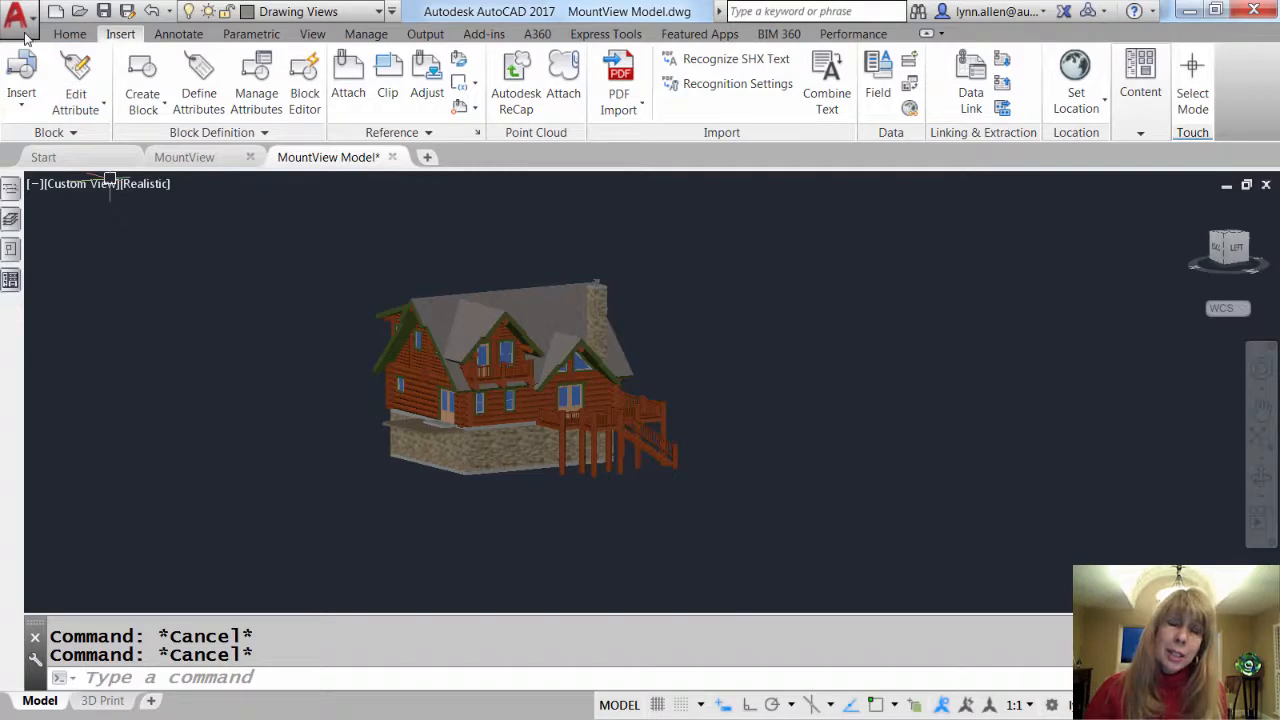
- Browse the Application Menu's Publish and Print lists to reveal the 3D Print command
click(16, 16)
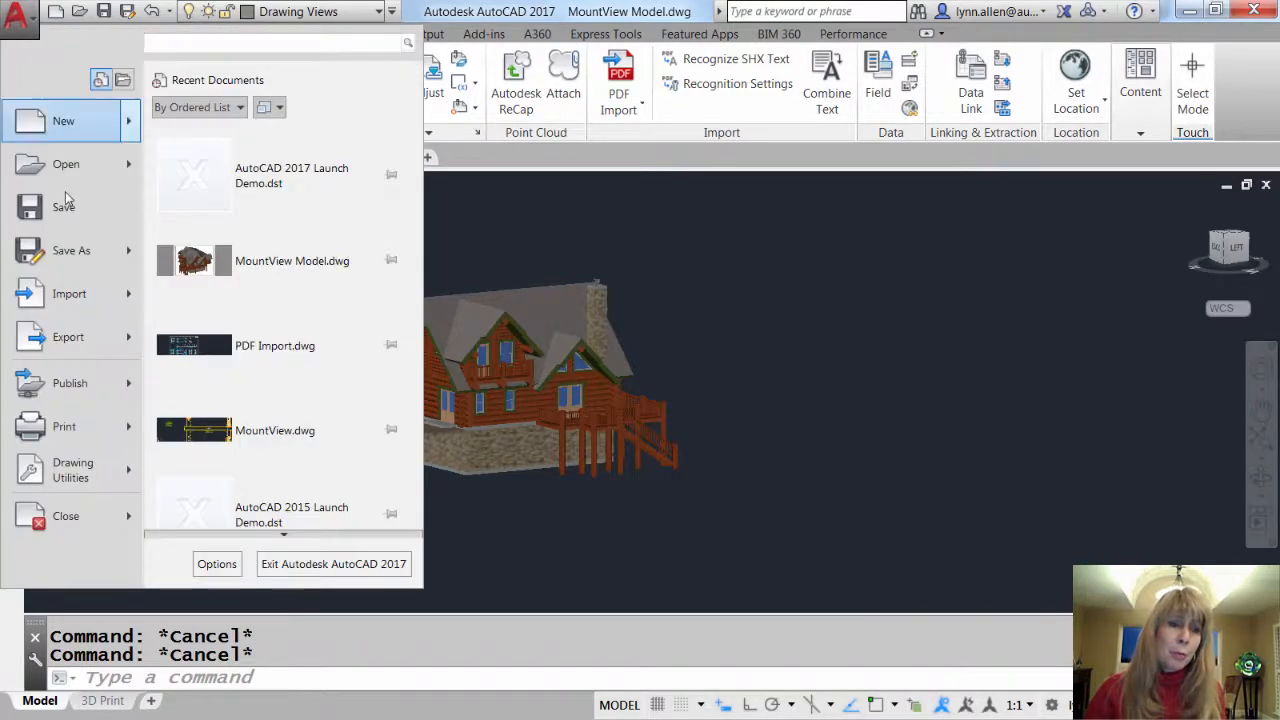
click(70, 384)
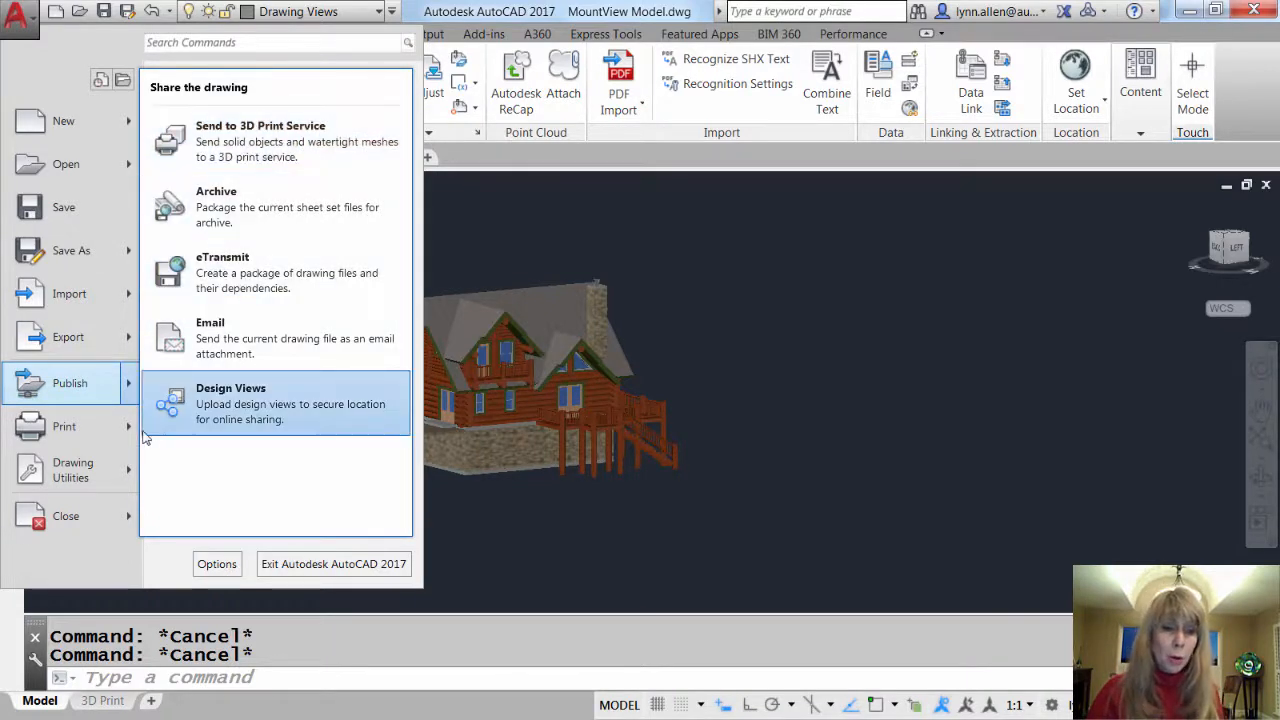
click(64, 428)
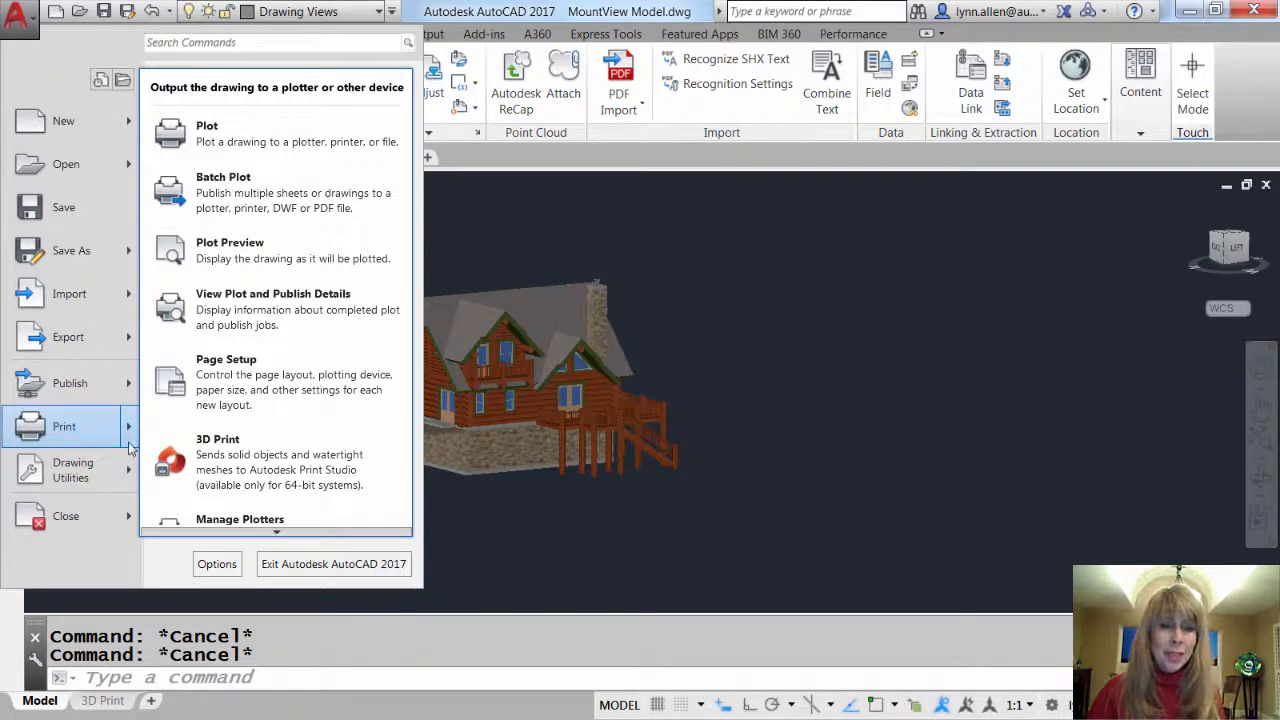
mouse_move(232, 462)
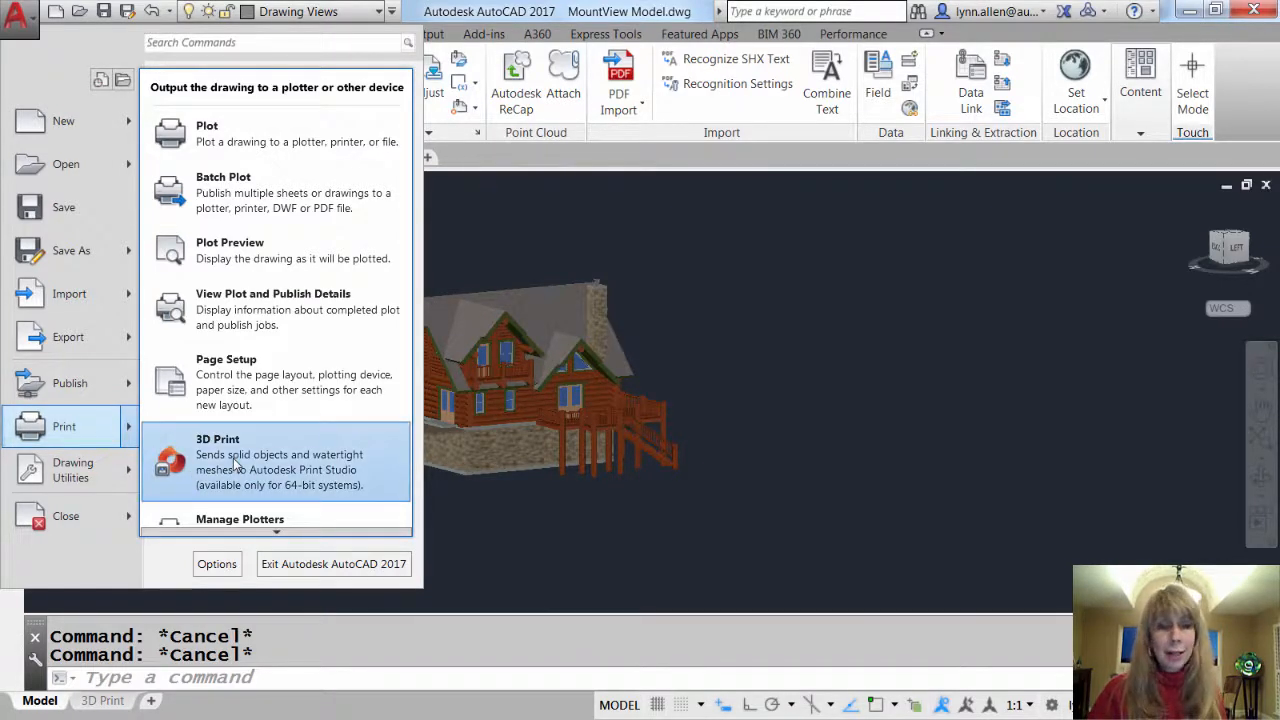
- Start 3D Print and window-select all 198 objects of the cabin model
click(216, 460)
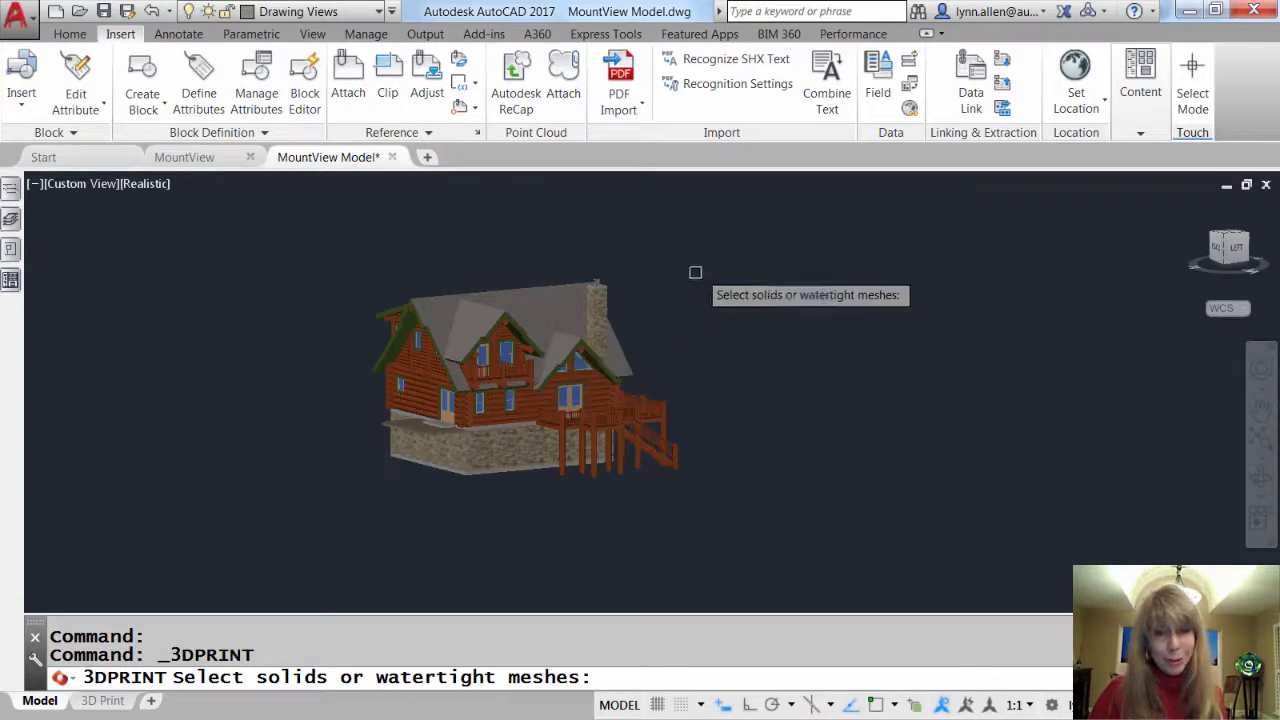
drag(696, 272, 352, 572)
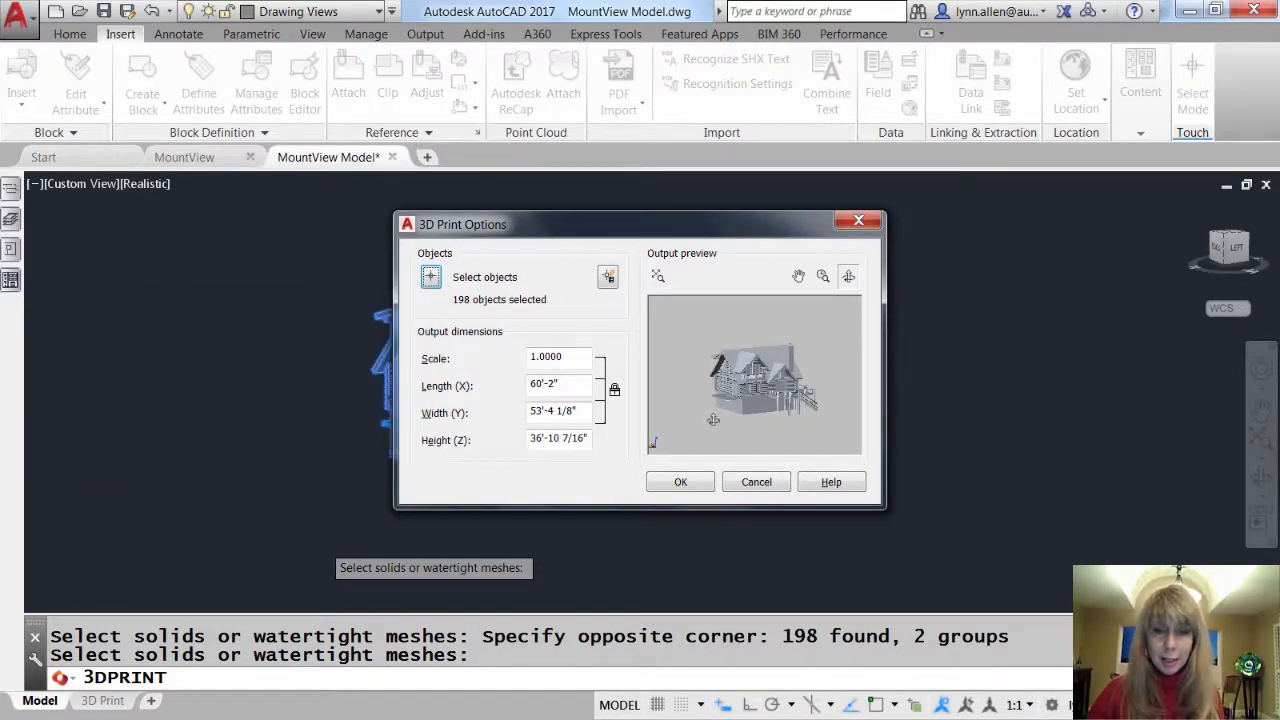
- Preview the cabin in 3D Print Options at scale 1.0000 and send it to Print Studio
drag(712, 420, 738, 420)
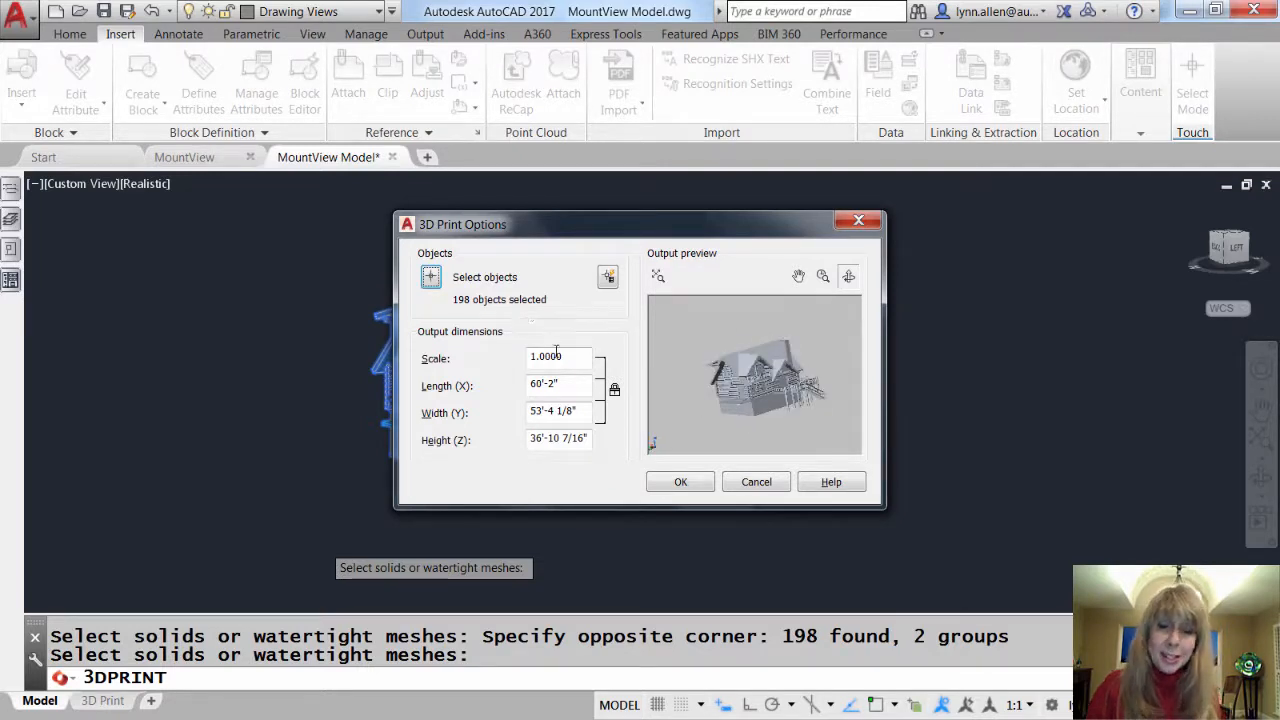
mouse_move(682, 364)
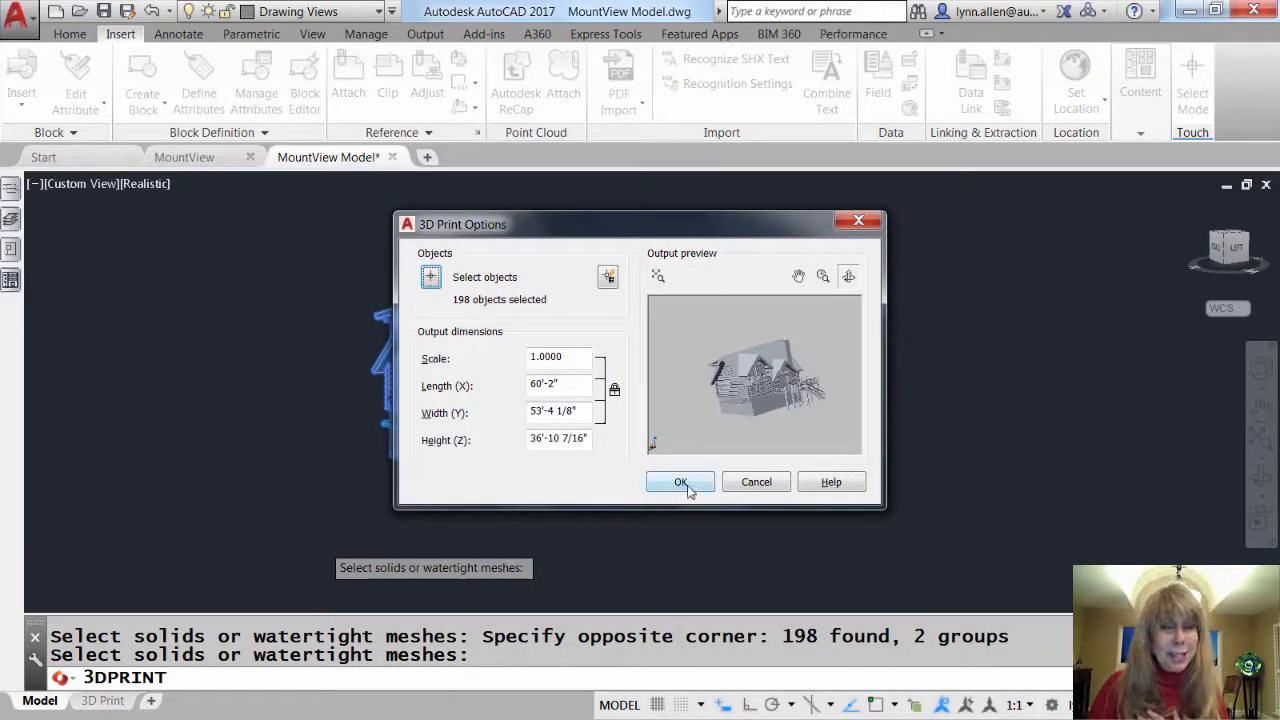
click(680, 482)
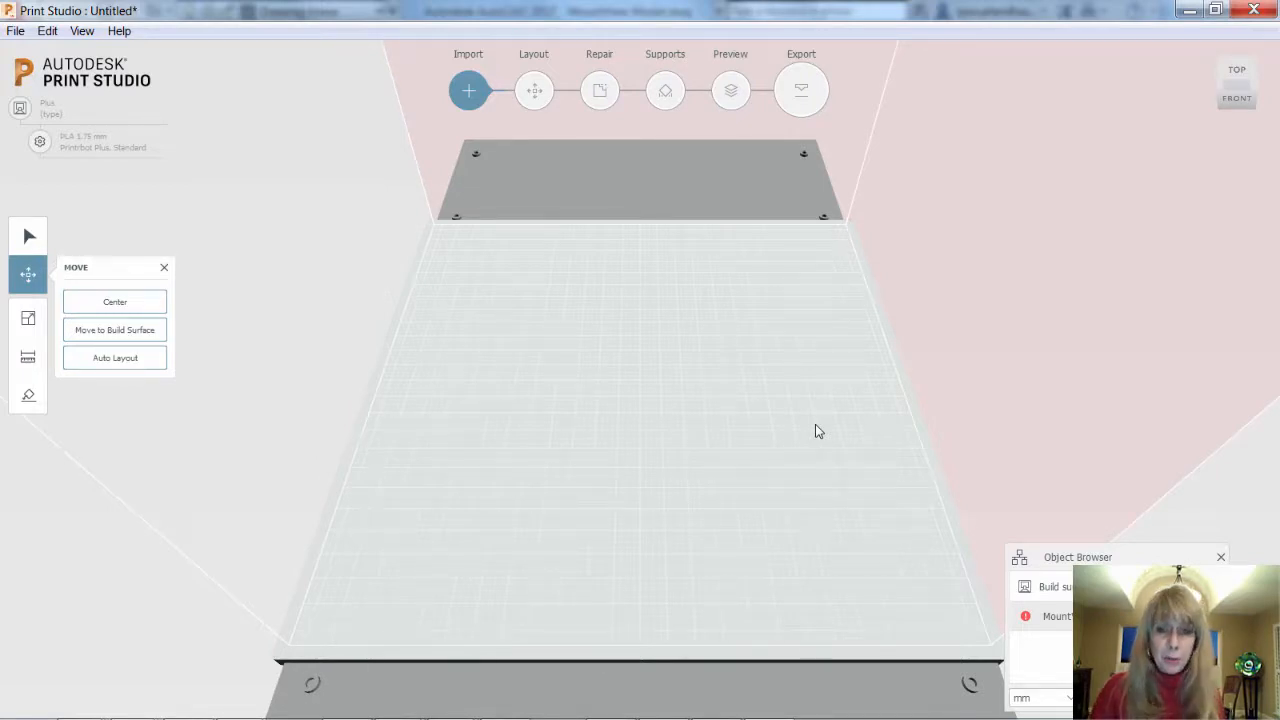
- Move the imported cabin model onto the Print Studio build surface
click(114, 330)
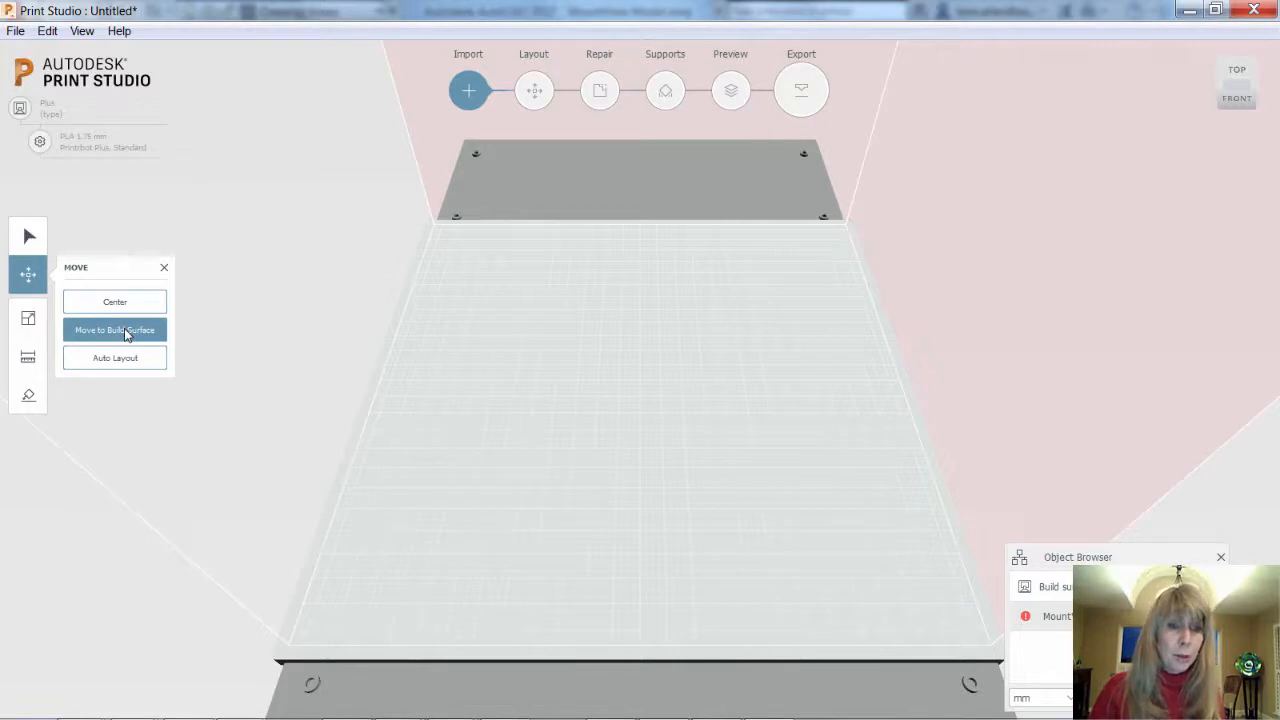
click(114, 330)
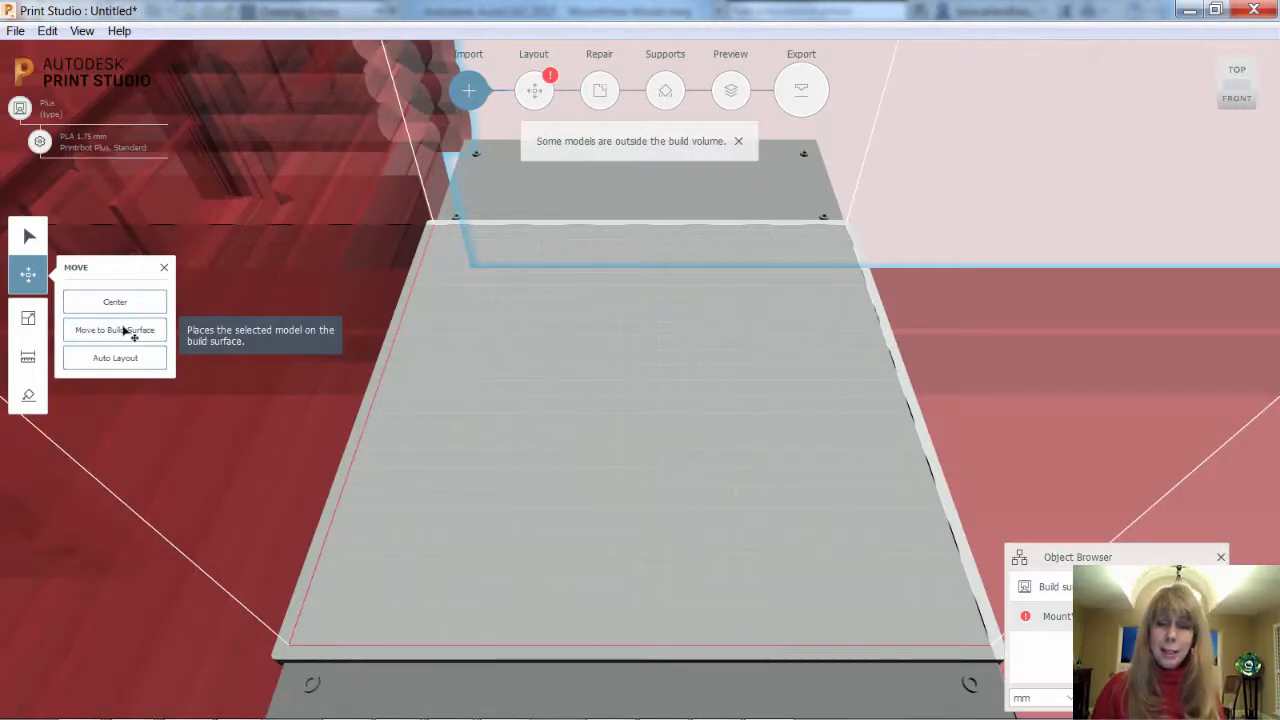
mouse_move(124, 328)
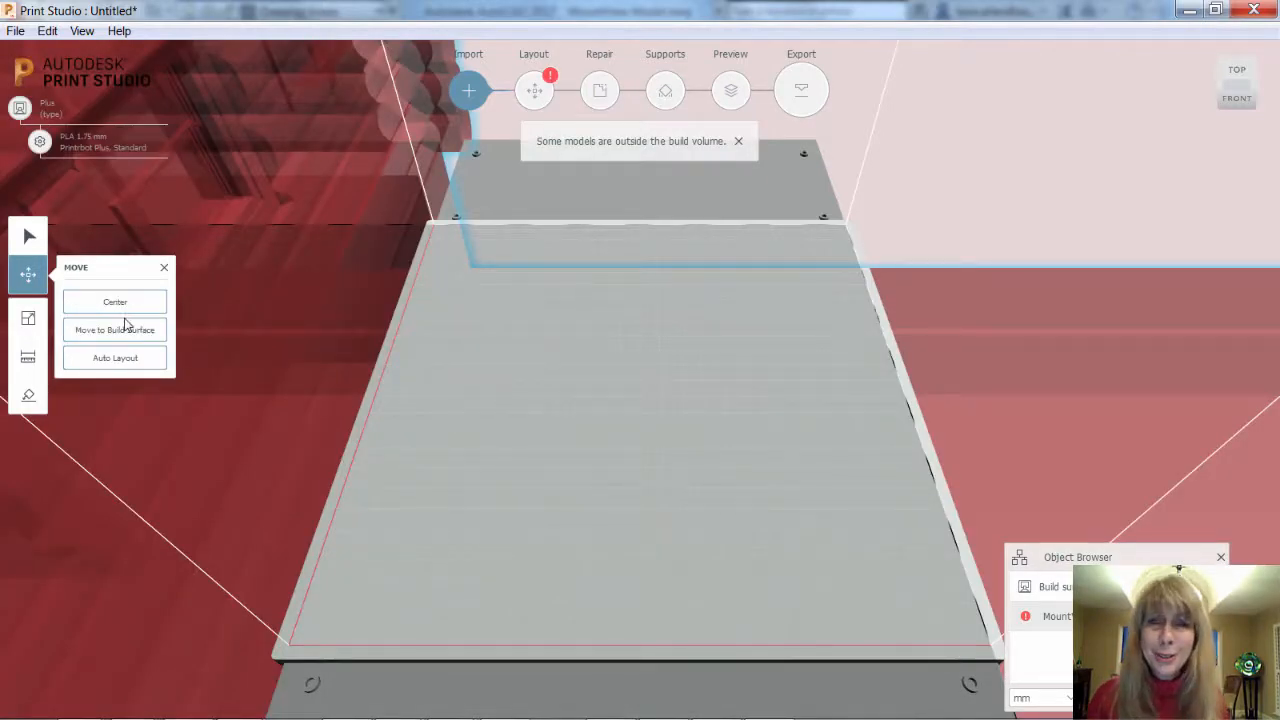
mouse_move(28, 318)
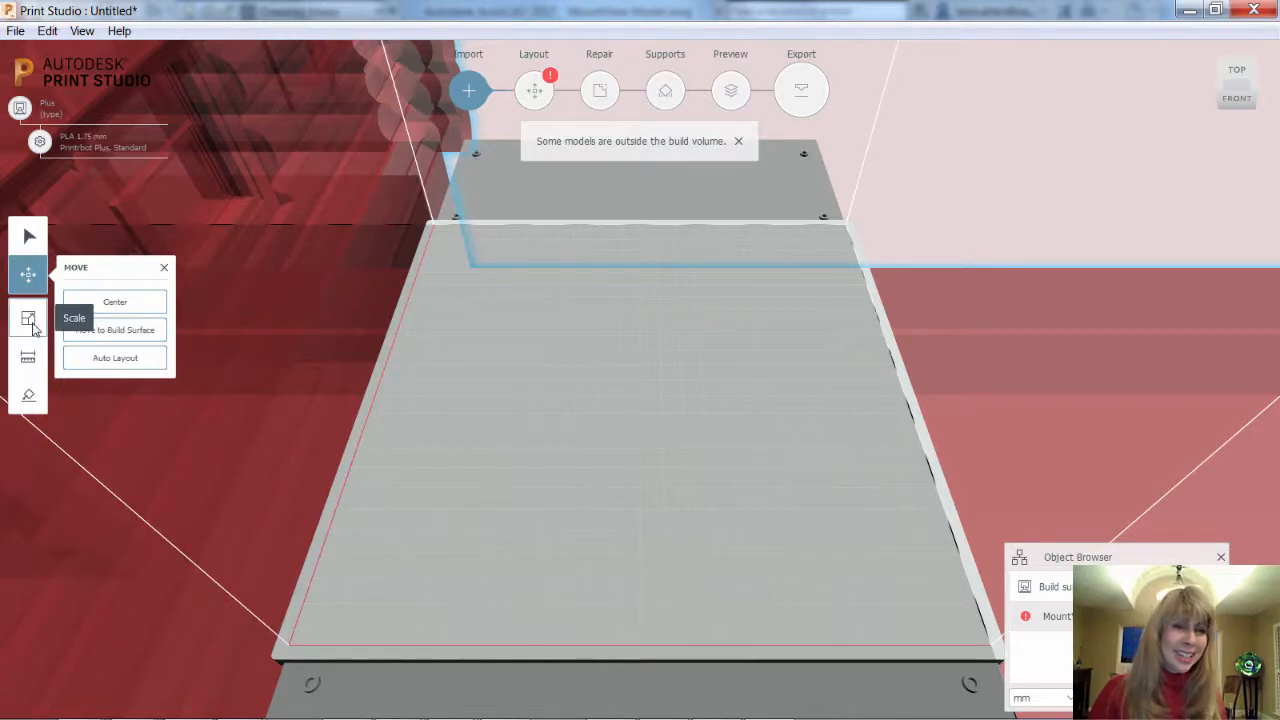
- Scale the cabin to fit the build volume, about 167 × 148 × 102 mm
click(28, 318)
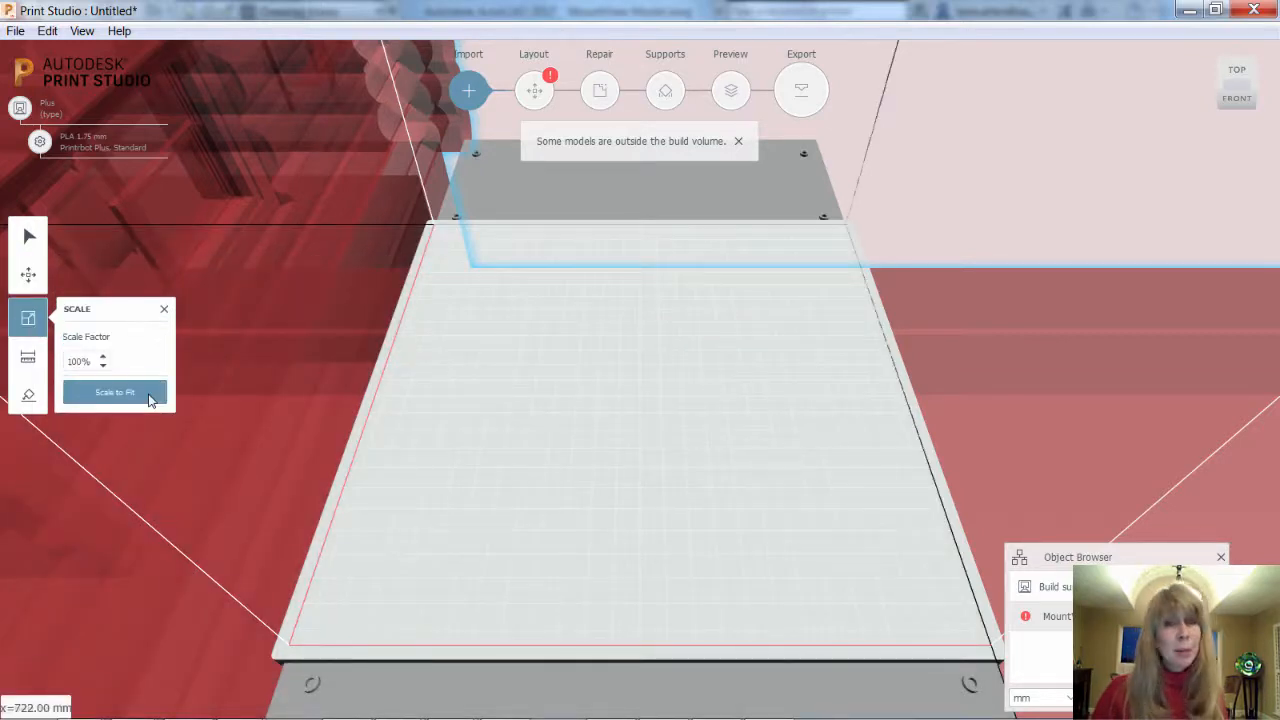
click(114, 392)
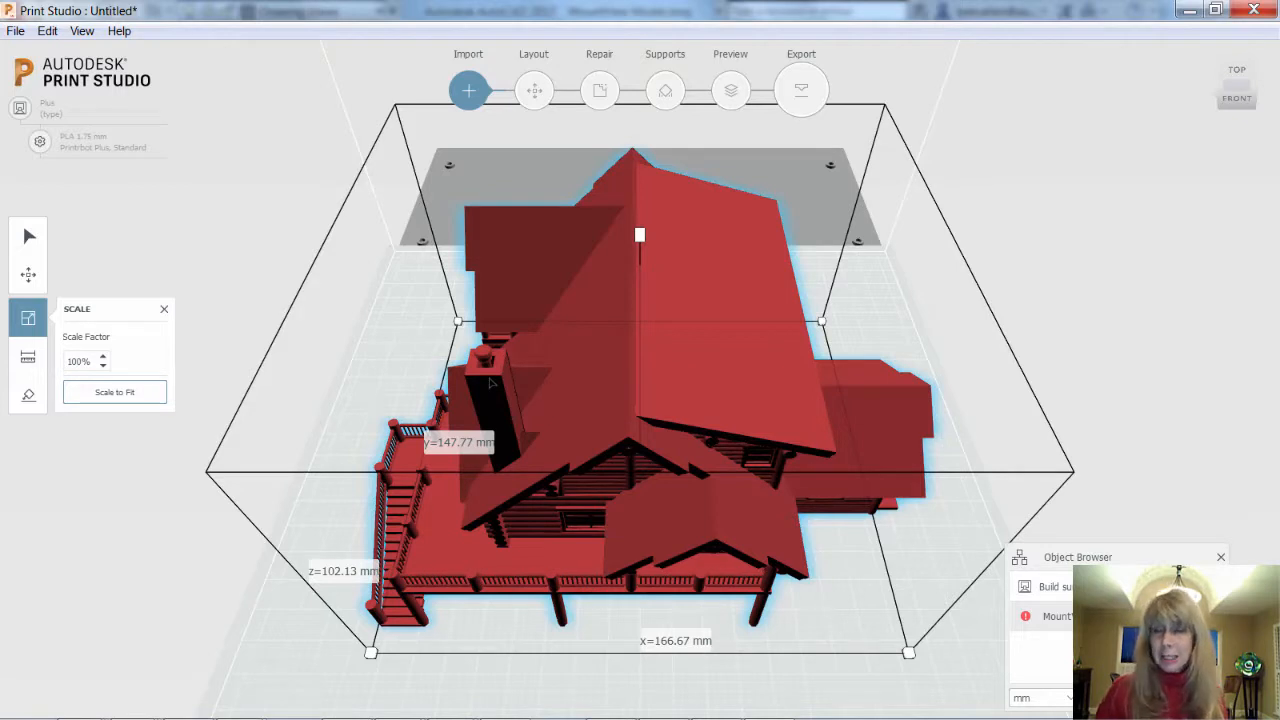
mouse_move(592, 116)
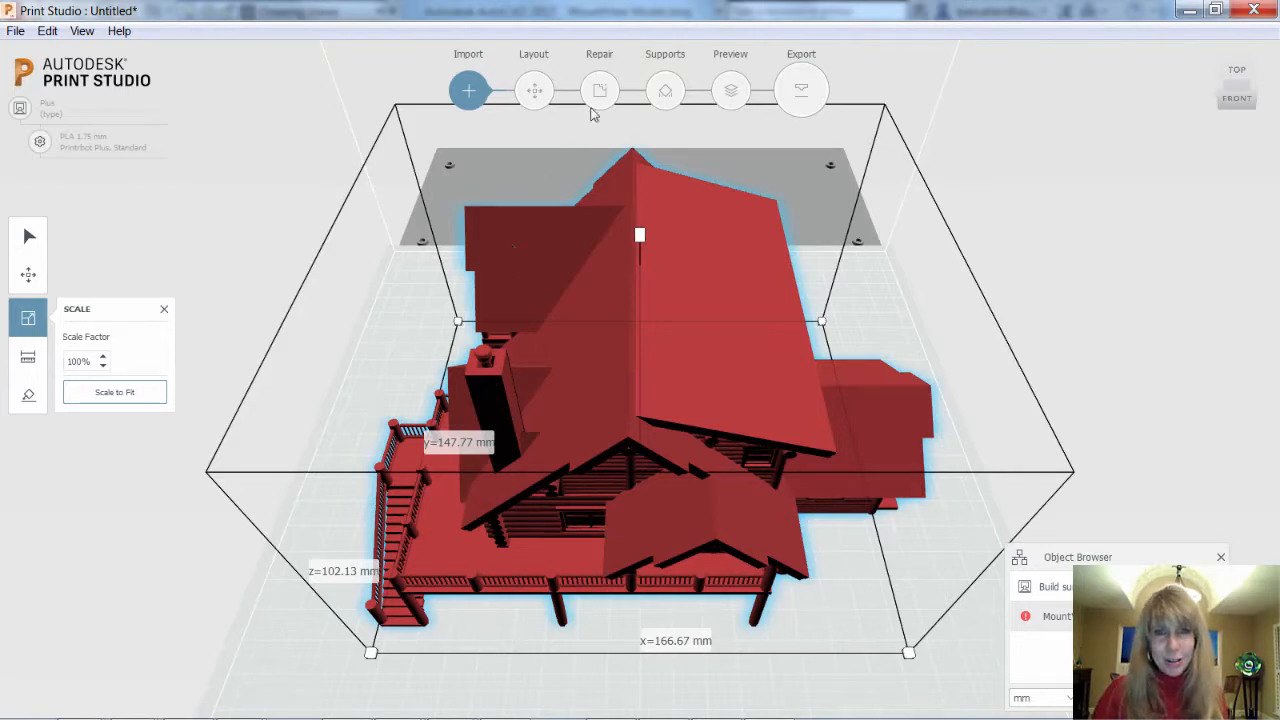